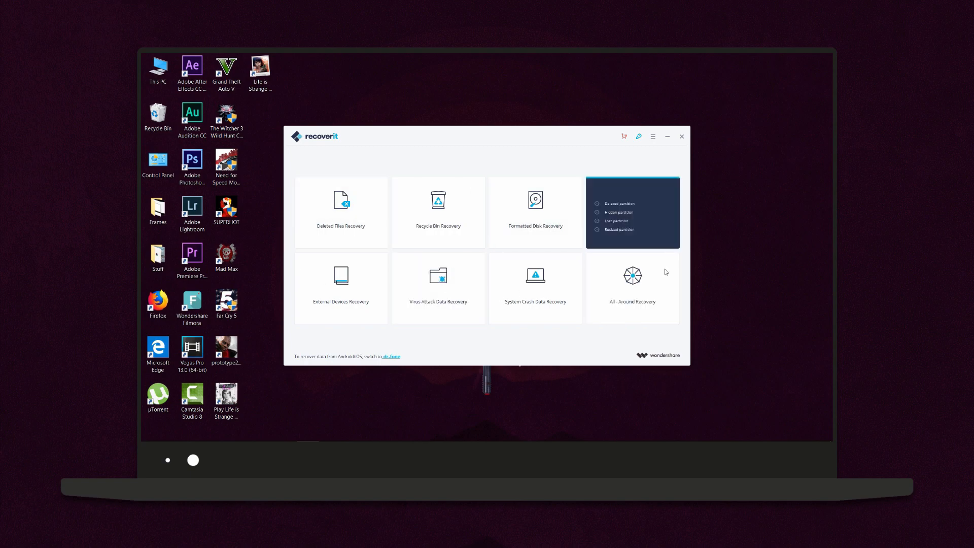
- Preview Deleted Files Recovery, selecting Media(G:) and collapsing then re-expanding the hard disk list
{"action": "left_click", "coordinate": [340, 211]}
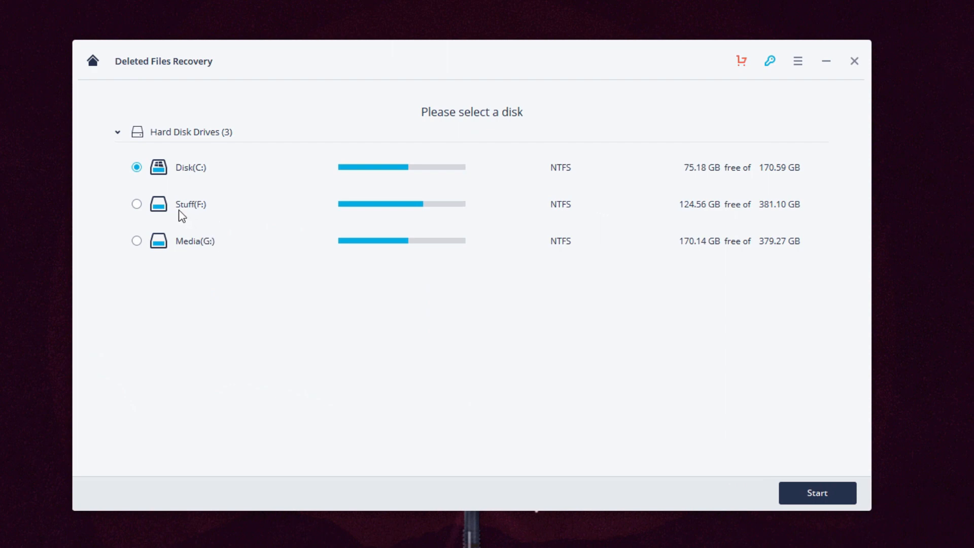
{"action": "left_click", "coordinate": [136, 241]}
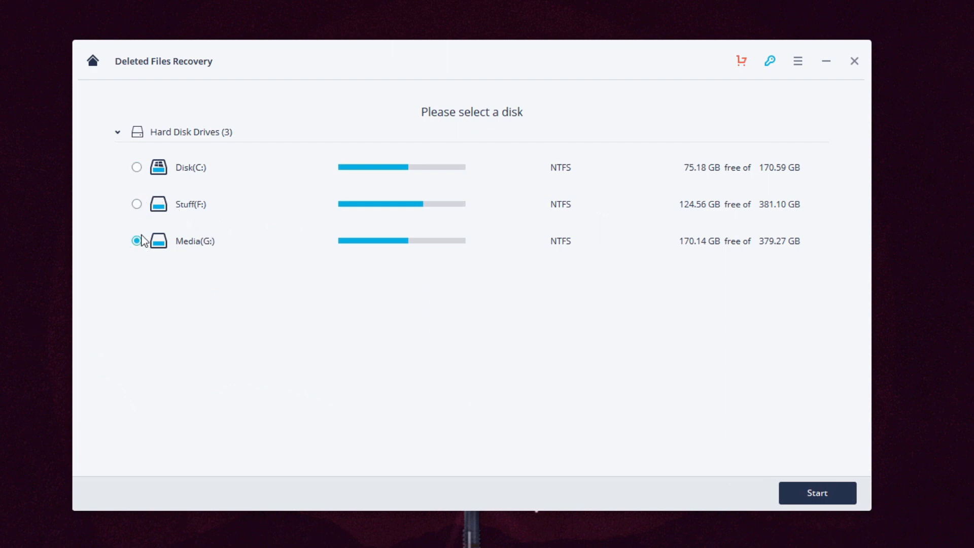
{"action": "left_click", "coordinate": [117, 132]}
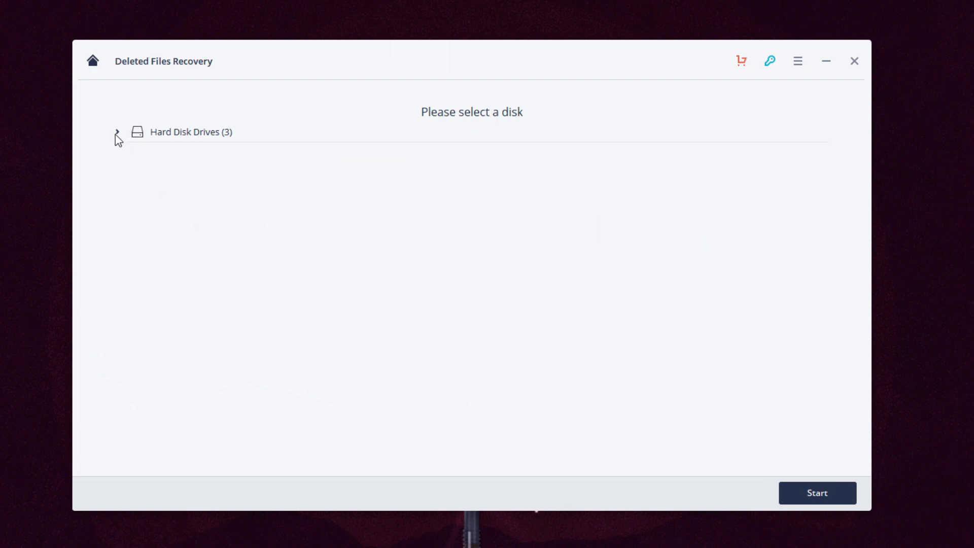
{"action": "left_click", "coordinate": [116, 133]}
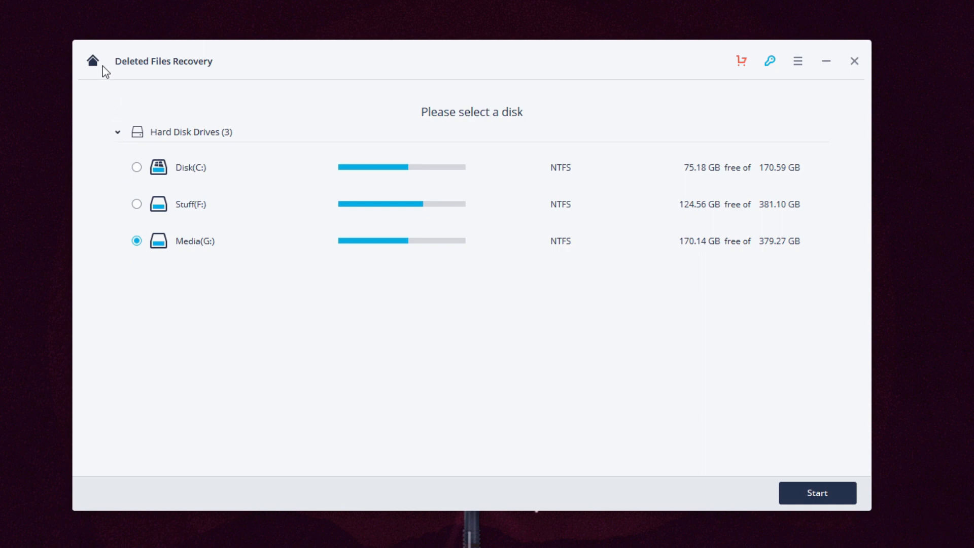
- Return to the mode menu and stop the running Recycle Bin scan with no results kept
{"action": "left_click", "coordinate": [817, 493]}
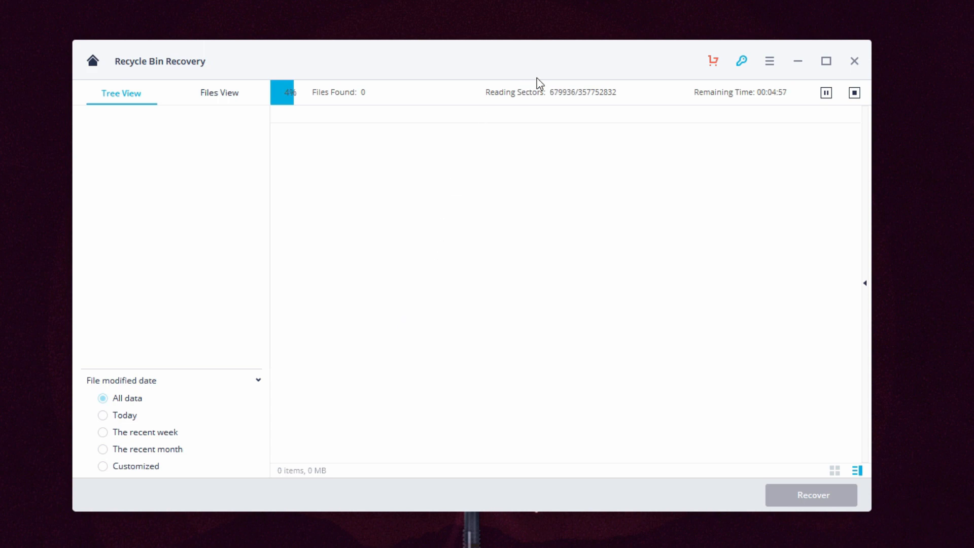
{"action": "mouse_move", "coordinate": [548, 168]}
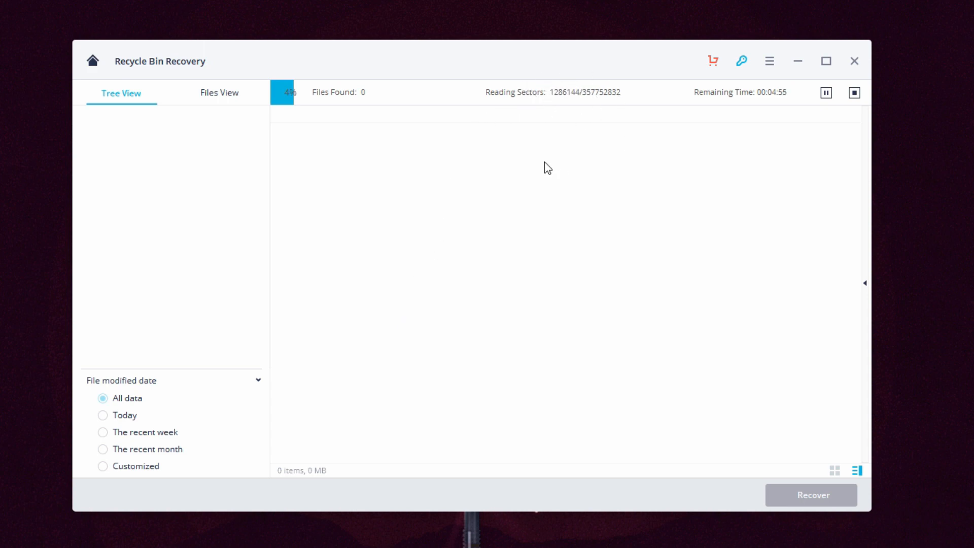
{"action": "mouse_move", "coordinate": [494, 195]}
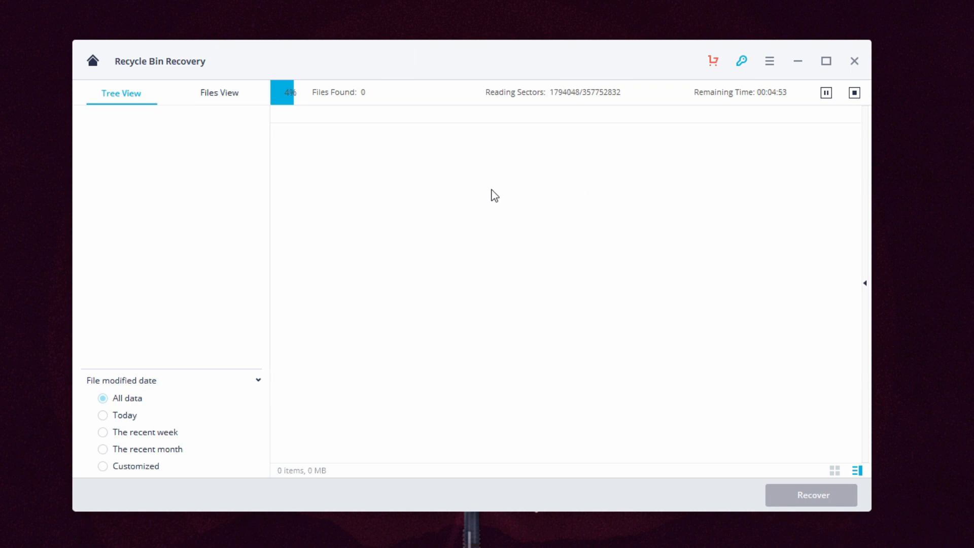
{"action": "mouse_move", "coordinate": [256, 115]}
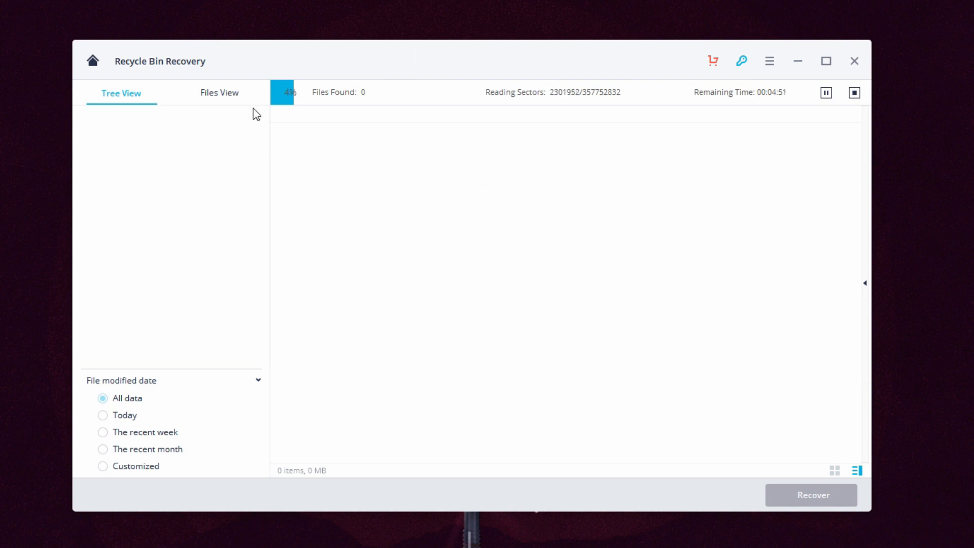
{"action": "left_click", "coordinate": [853, 92]}
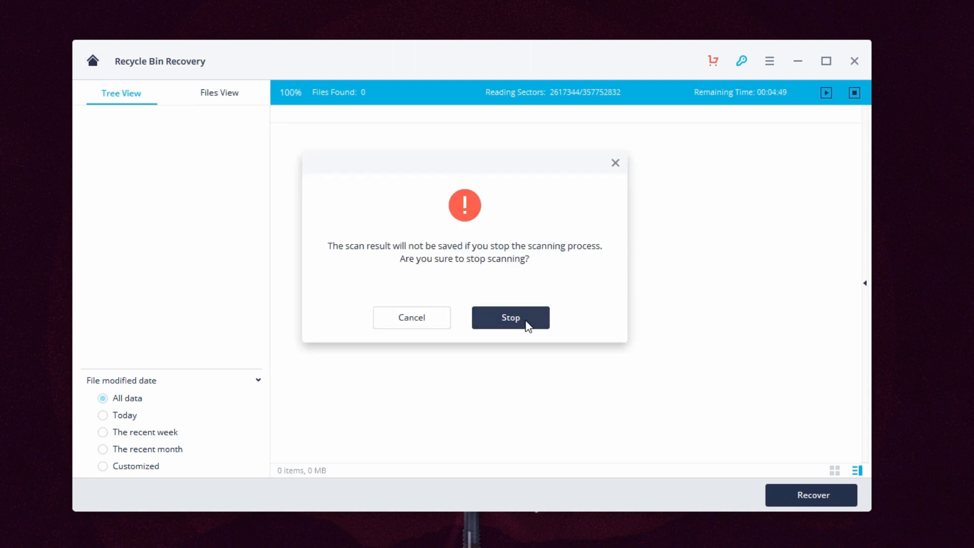
{"action": "left_click", "coordinate": [509, 317]}
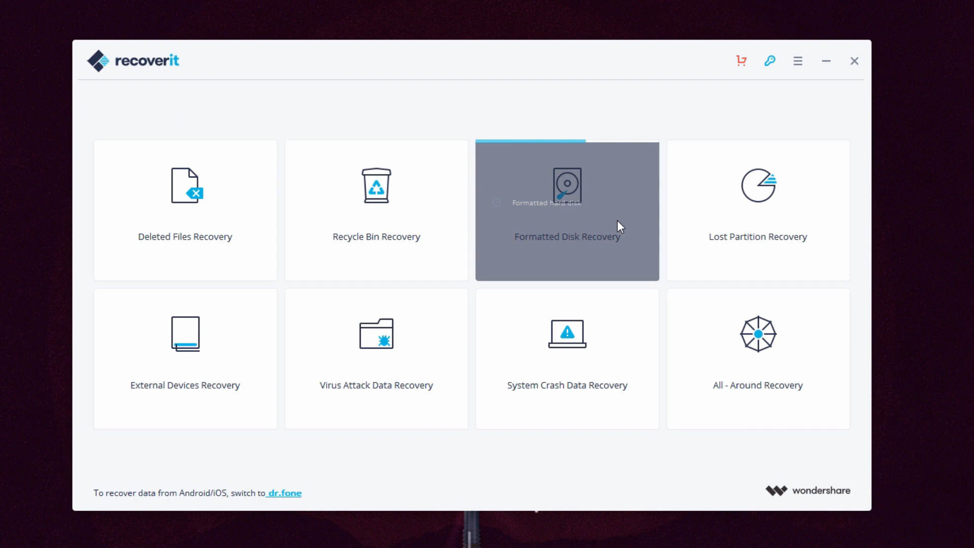
{"action": "left_click", "coordinate": [566, 211]}
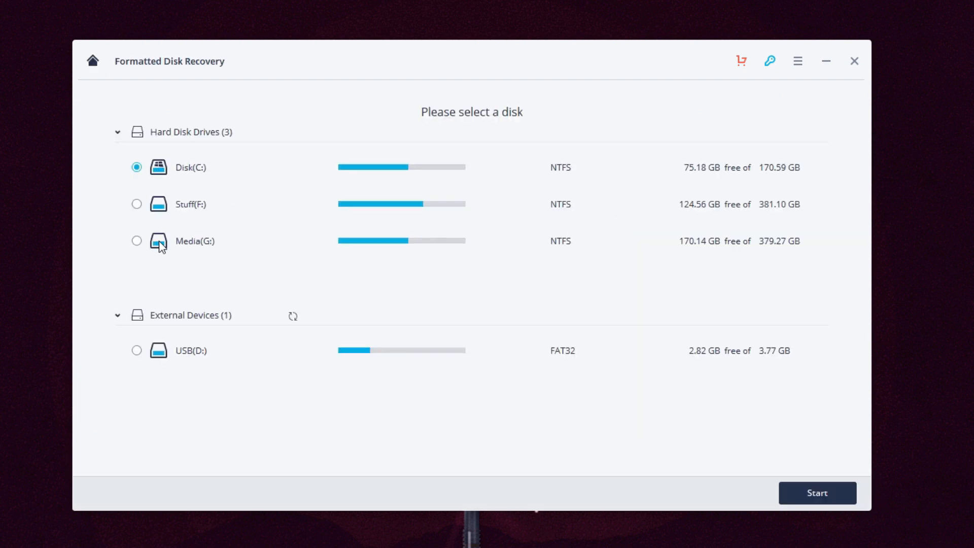
{"action": "mouse_move", "coordinate": [153, 314]}
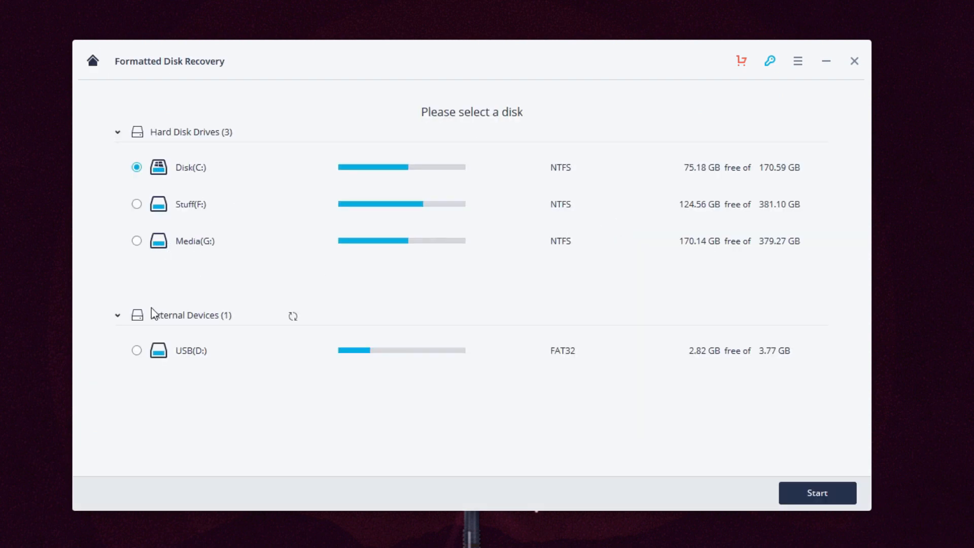
{"action": "left_click", "coordinate": [136, 351]}
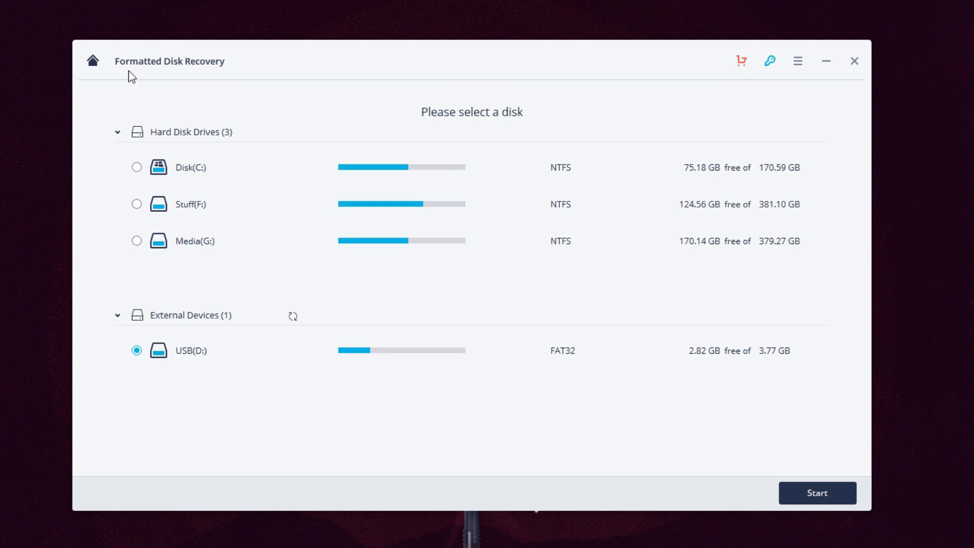
{"action": "left_click", "coordinate": [817, 492]}
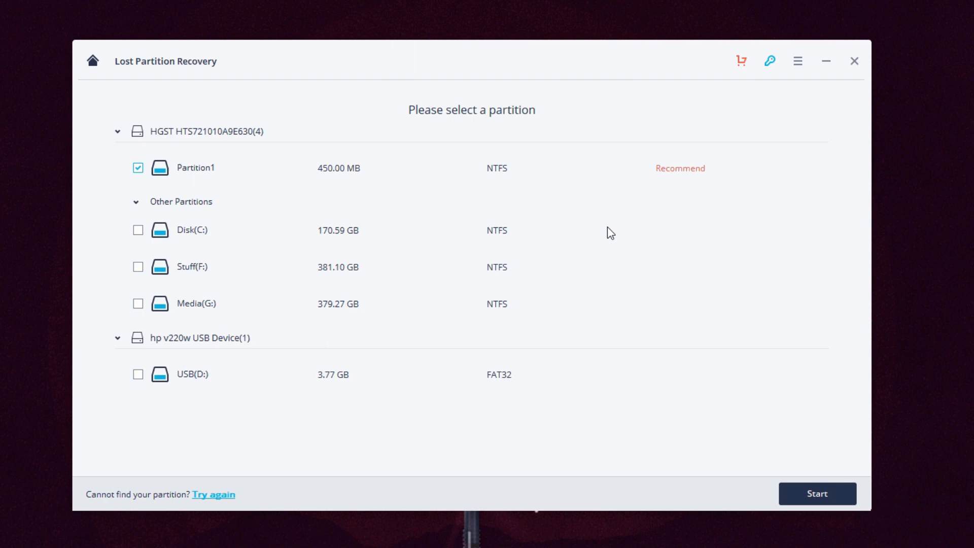
{"action": "mouse_move", "coordinate": [567, 224]}
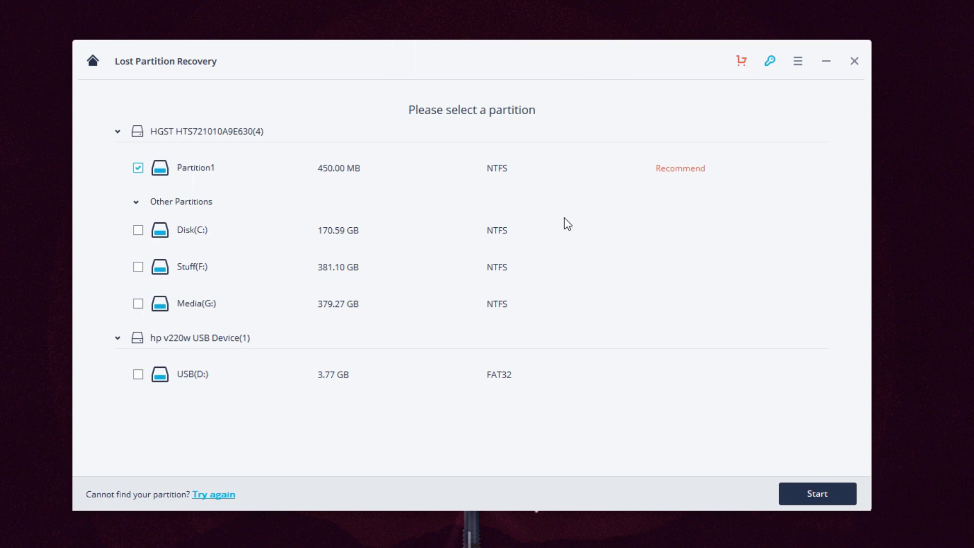
- Tick the Disk(C:) and Stuff(F:) partitions for Lost Partition Recovery, then go Home
{"action": "left_click", "coordinate": [137, 229]}
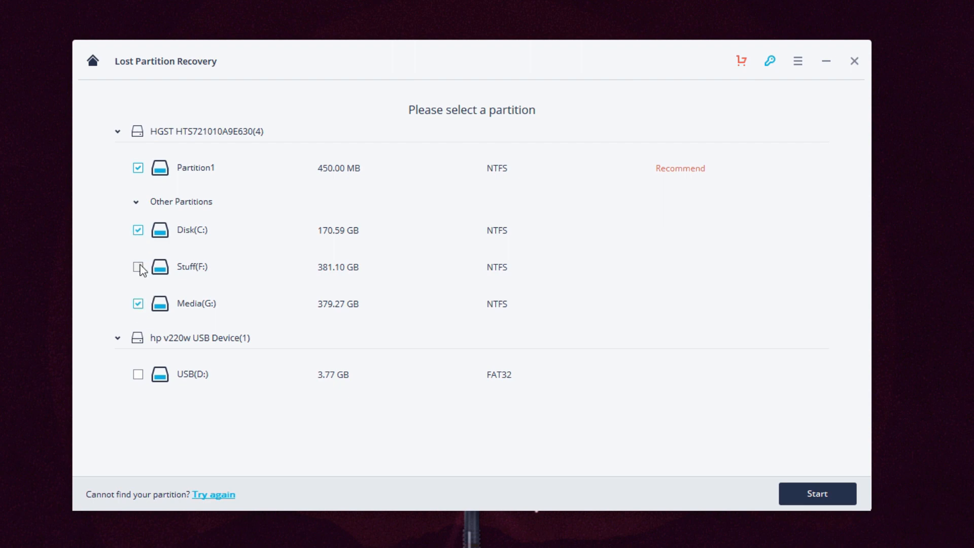
{"action": "left_click", "coordinate": [138, 267]}
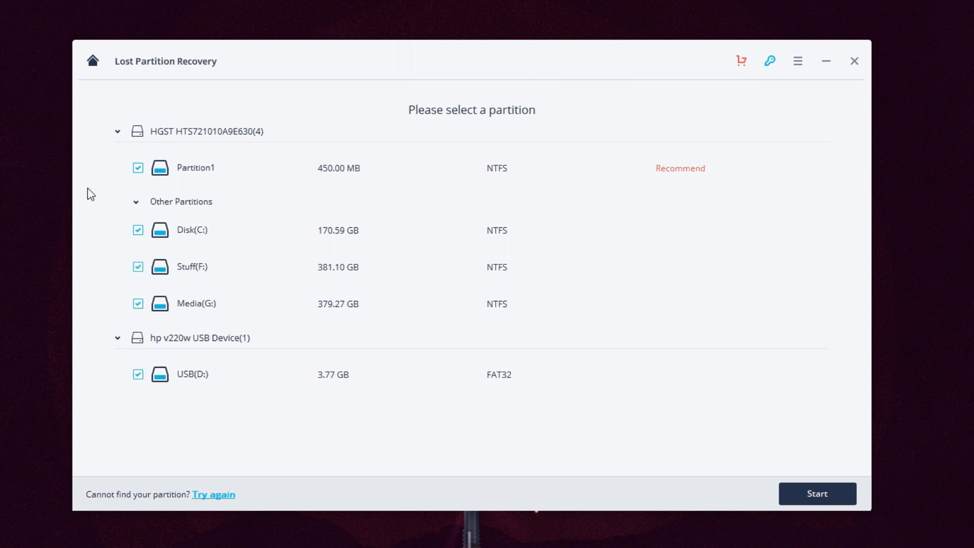
{"action": "left_click", "coordinate": [92, 60]}
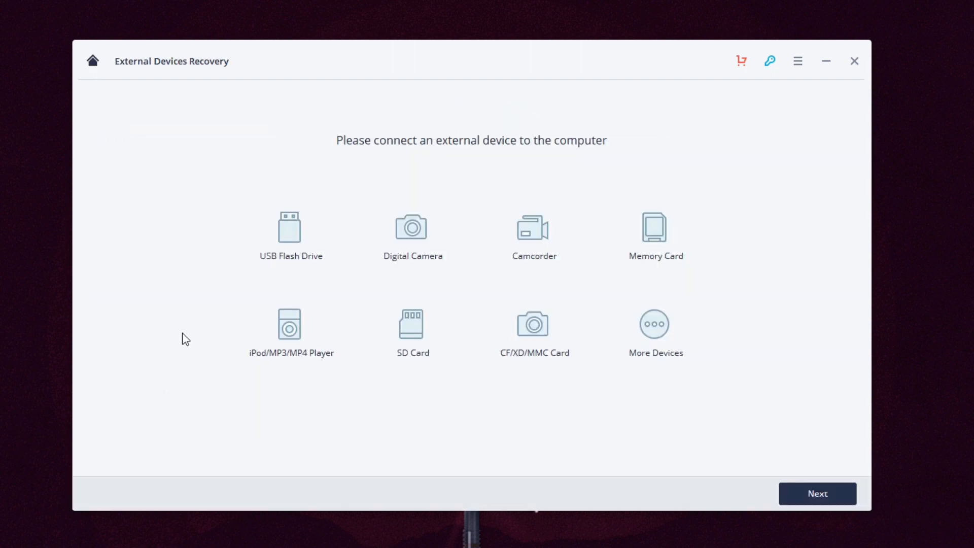
{"action": "mouse_move", "coordinate": [188, 336]}
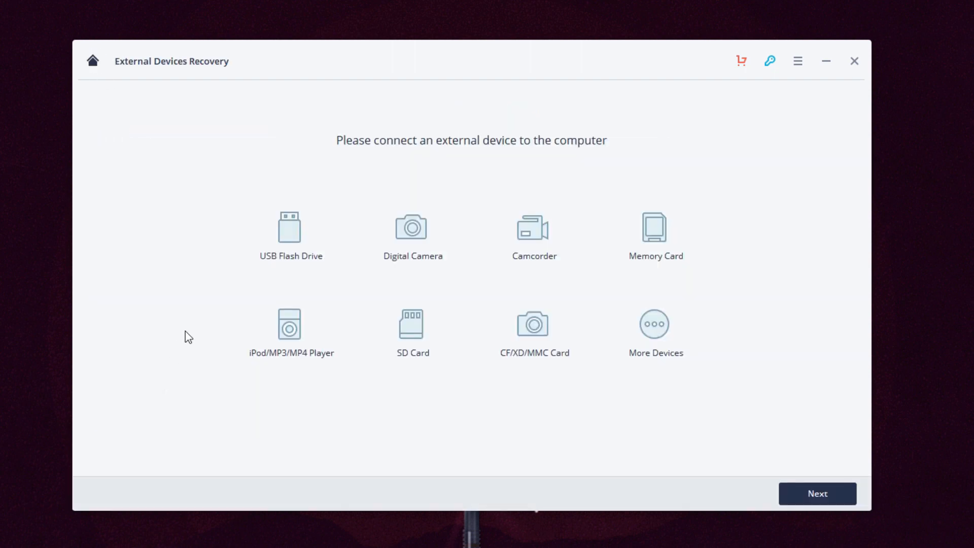
{"action": "mouse_move", "coordinate": [323, 287]}
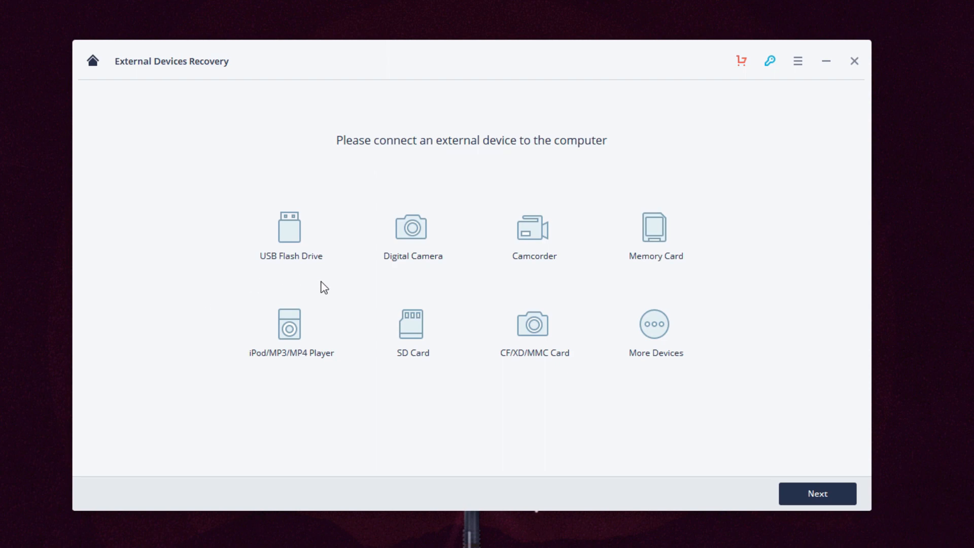
{"action": "mouse_move", "coordinate": [437, 277]}
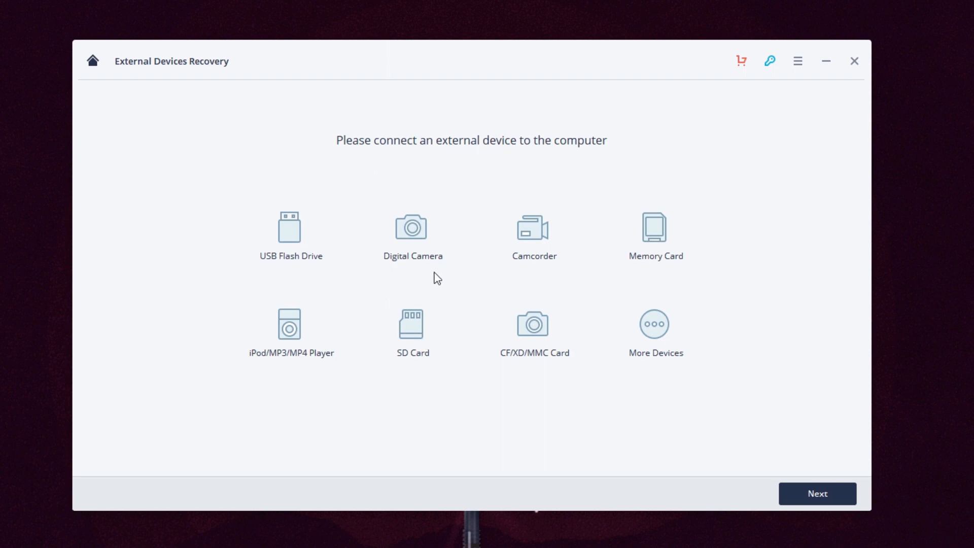
{"action": "mouse_move", "coordinate": [479, 419]}
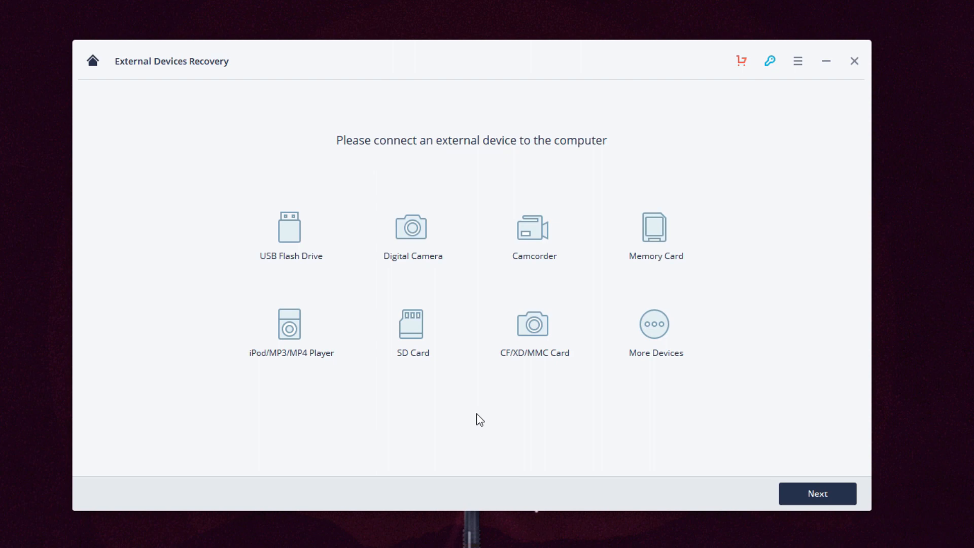
{"action": "mouse_move", "coordinate": [799, 470]}
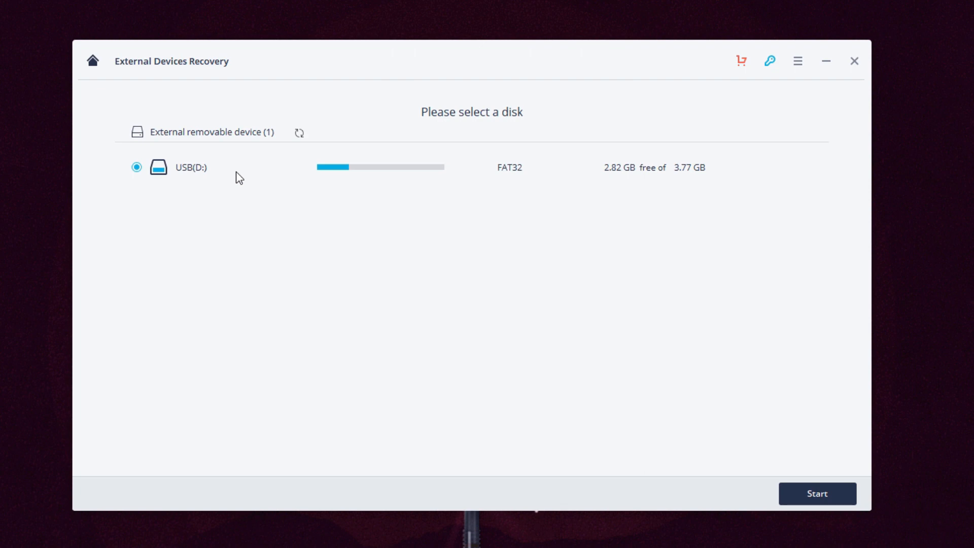
{"action": "mouse_move", "coordinate": [157, 170]}
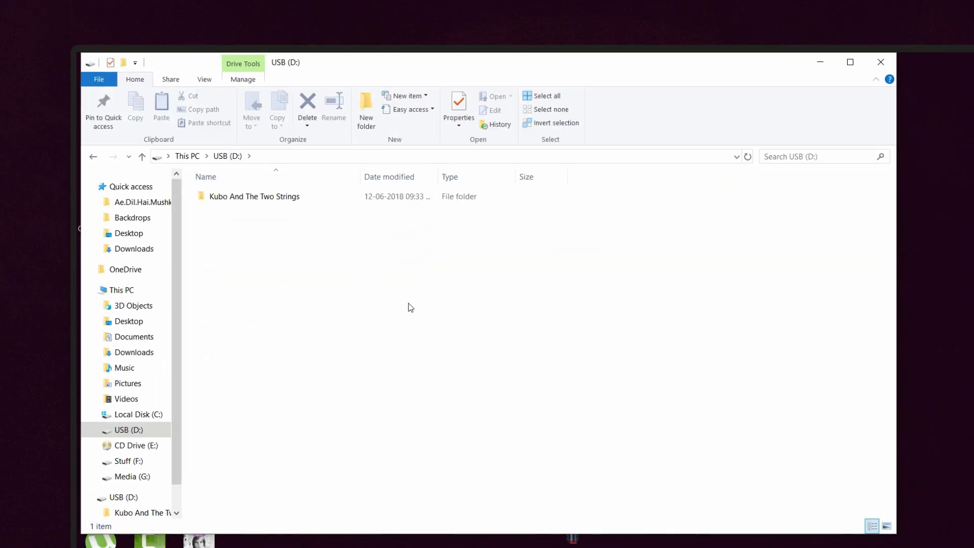
{"action": "left_click", "coordinate": [171, 79]}
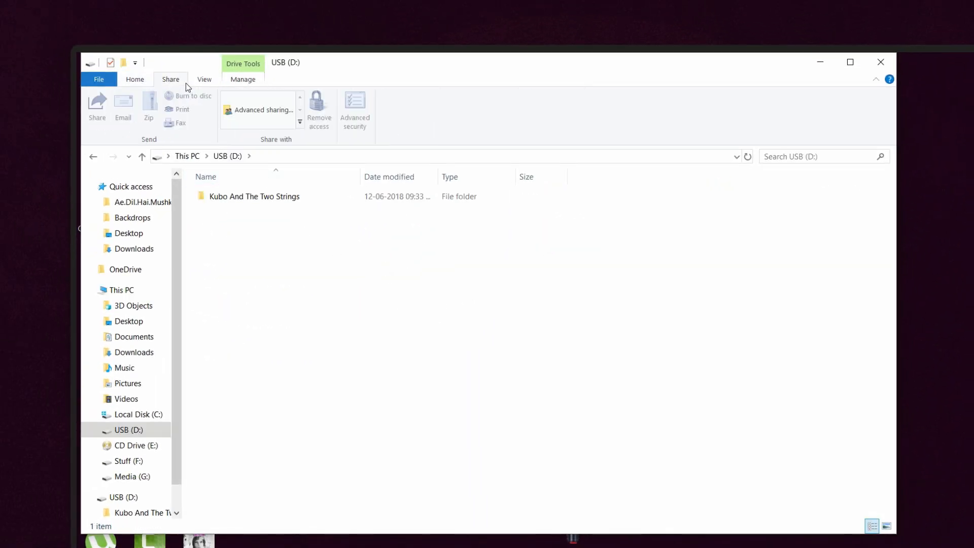
{"action": "left_click", "coordinate": [204, 79]}
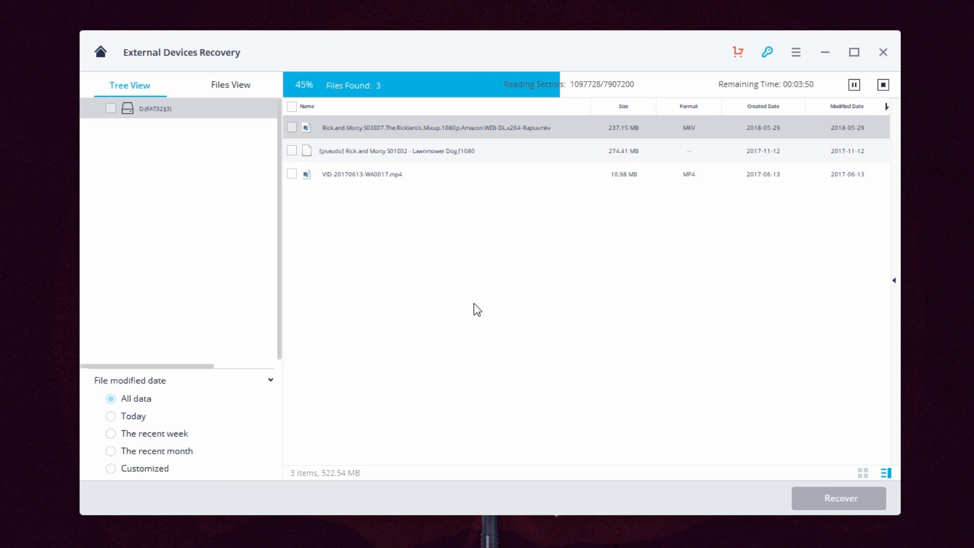
{"action": "mouse_move", "coordinate": [480, 385]}
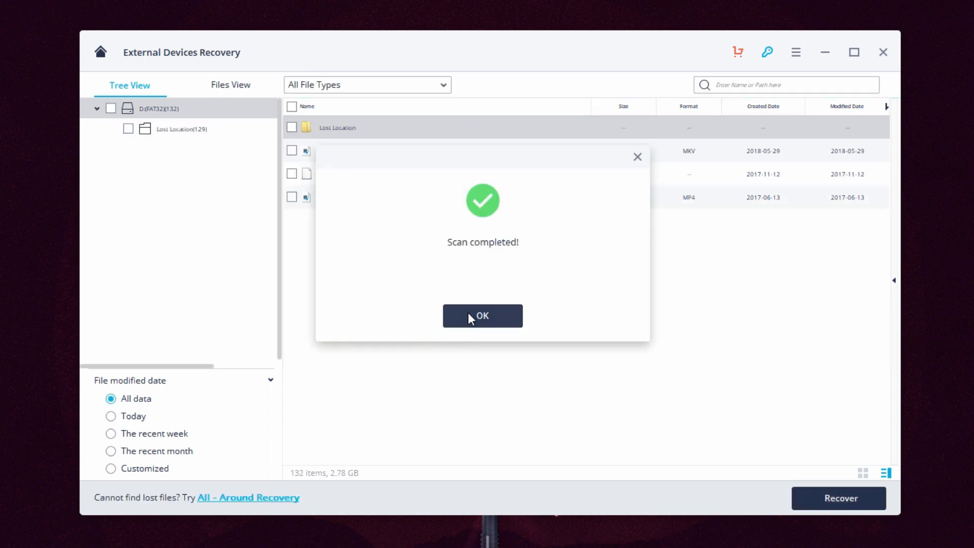
- Dismiss Scan completed, switch between file-type and folder views, and tick the Rick and Morty MKV
{"action": "left_click", "coordinate": [482, 316]}
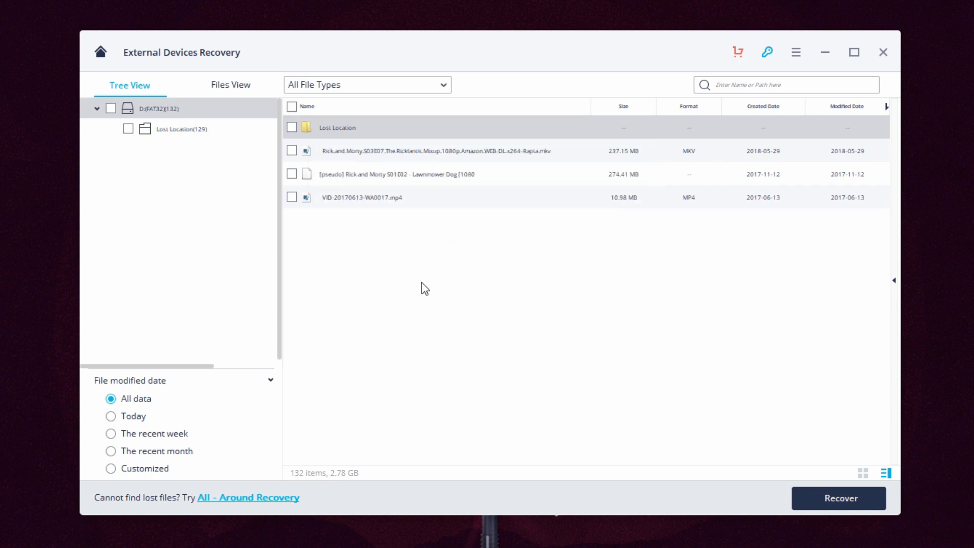
{"action": "mouse_move", "coordinate": [415, 207]}
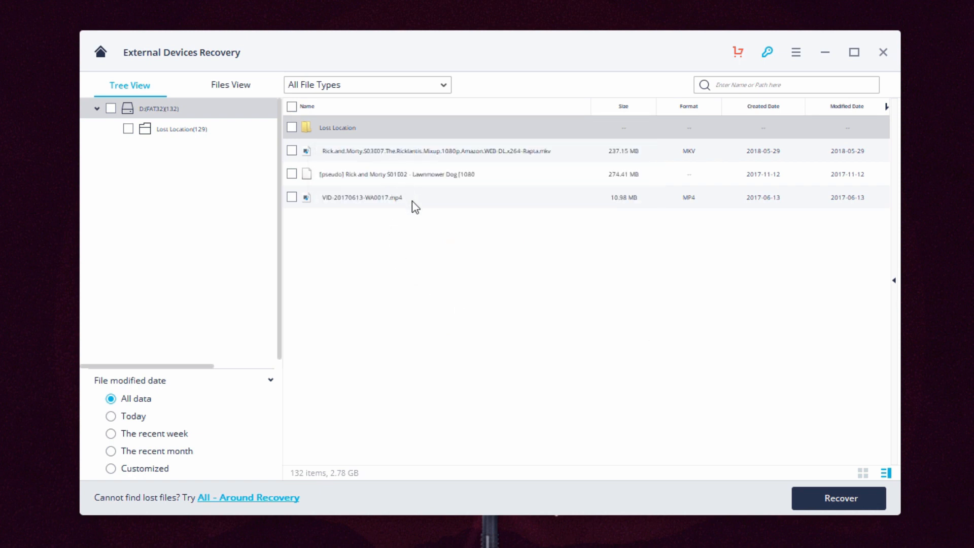
{"action": "mouse_move", "coordinate": [403, 185]}
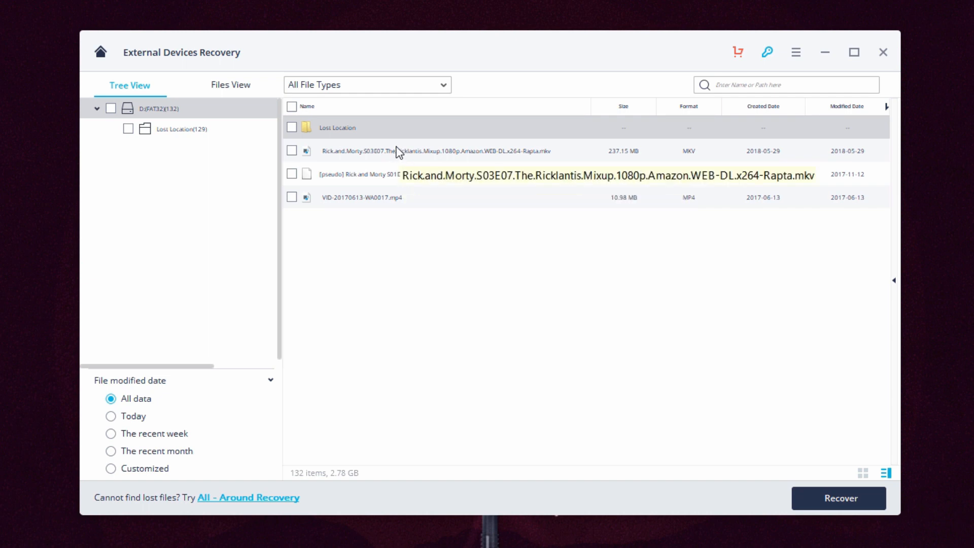
{"action": "mouse_move", "coordinate": [388, 137]}
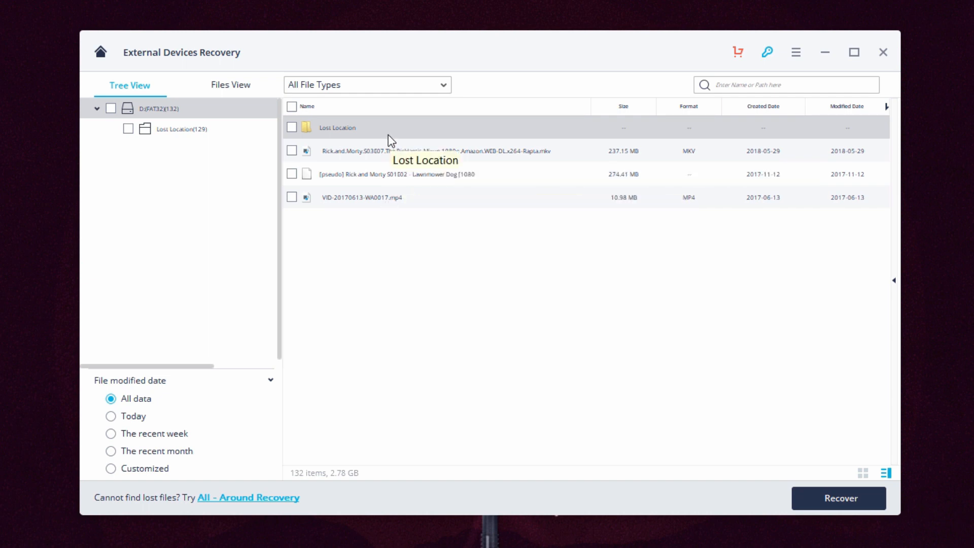
{"action": "mouse_move", "coordinate": [786, 152]}
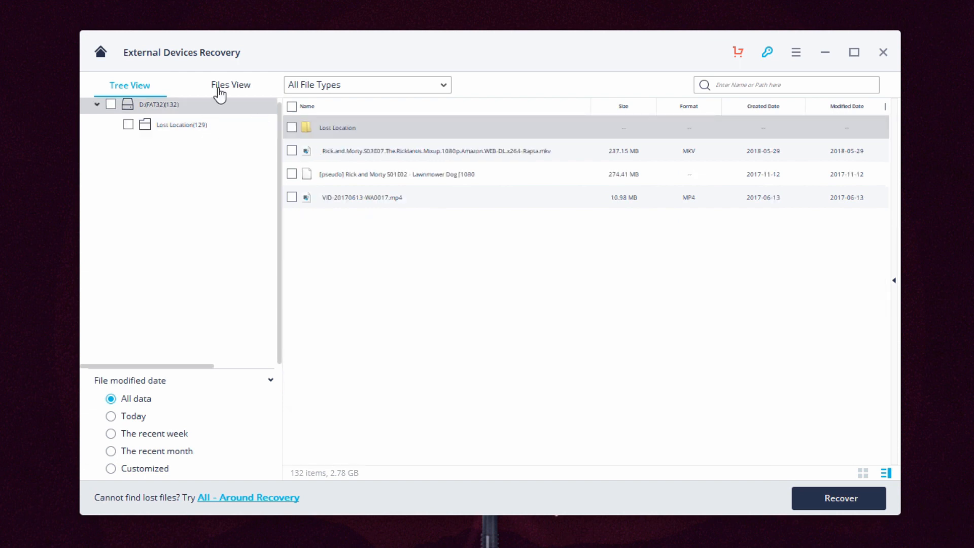
{"action": "left_click", "coordinate": [231, 85]}
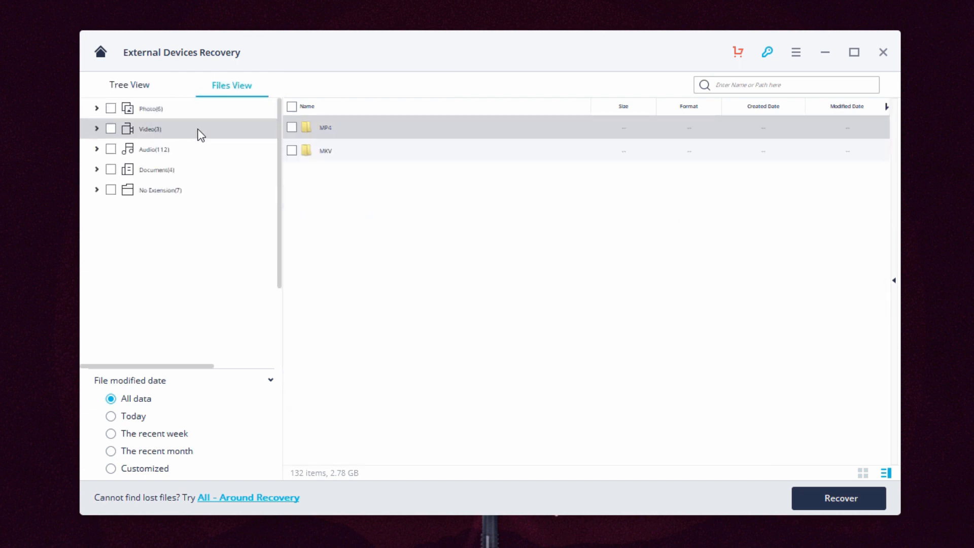
{"action": "left_click", "coordinate": [129, 85]}
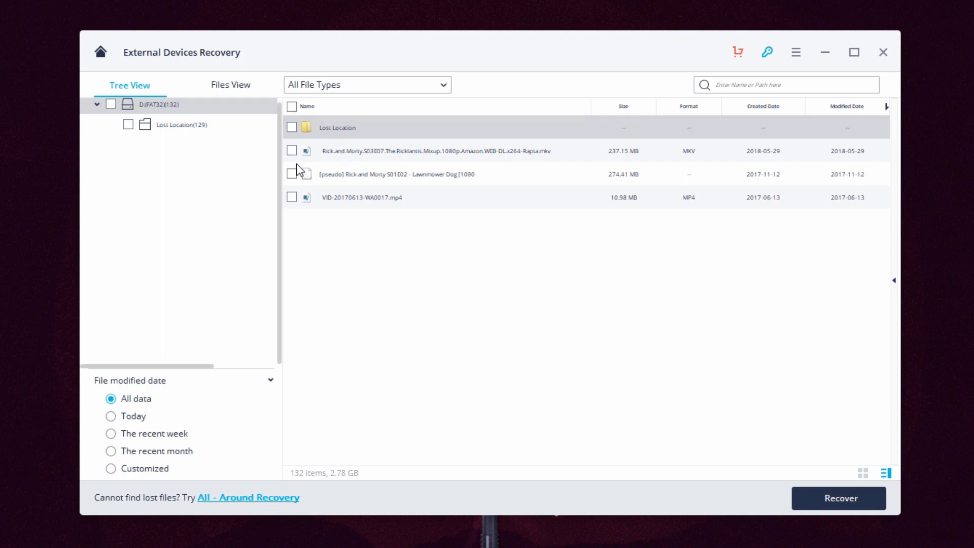
{"action": "left_click", "coordinate": [838, 497]}
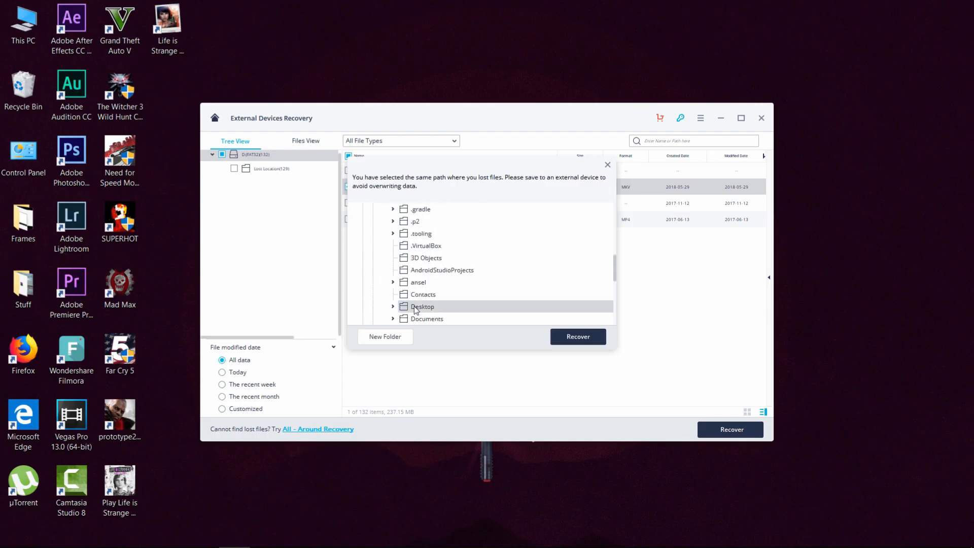
- Recover the MKV video to the Desktop and confirm leaving the unsaved scan results
{"action": "left_click", "coordinate": [577, 335]}
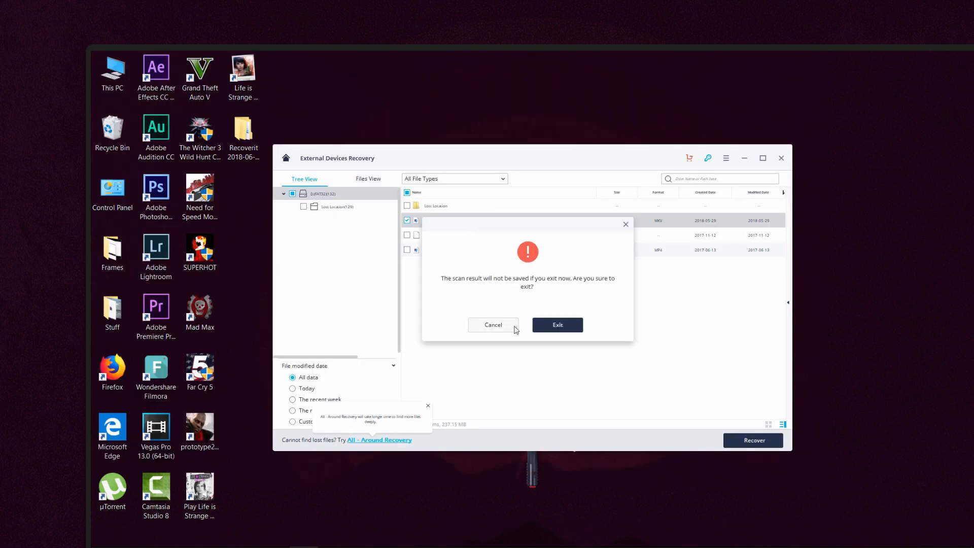
{"action": "left_click", "coordinate": [556, 324]}
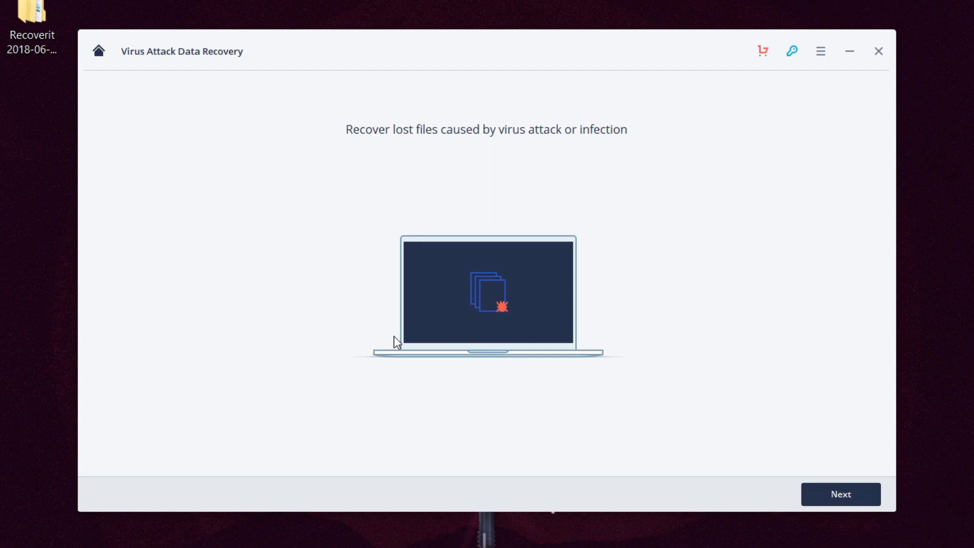
{"action": "mouse_move", "coordinate": [102, 67]}
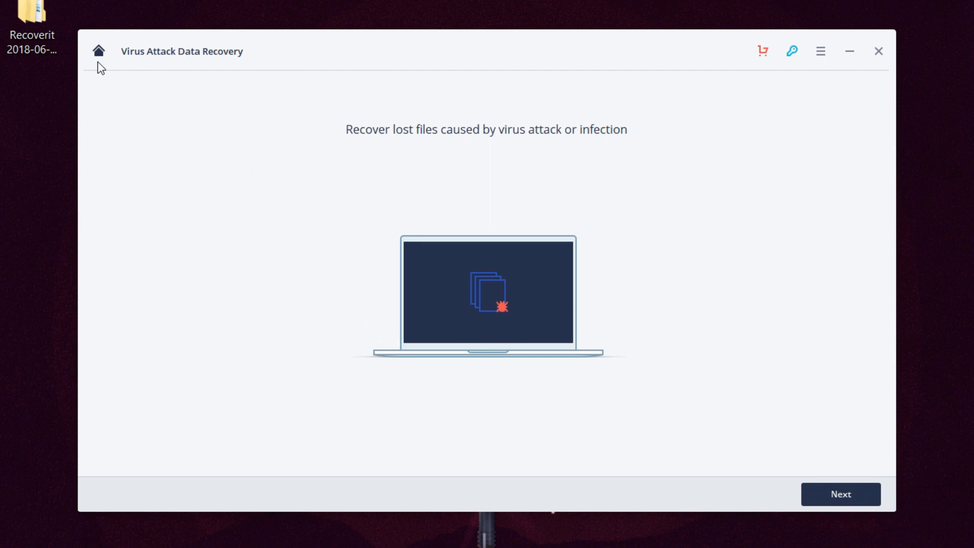
- Leave Virus Attack Data Recovery for the recovery mode overview
{"action": "left_click", "coordinate": [98, 51]}
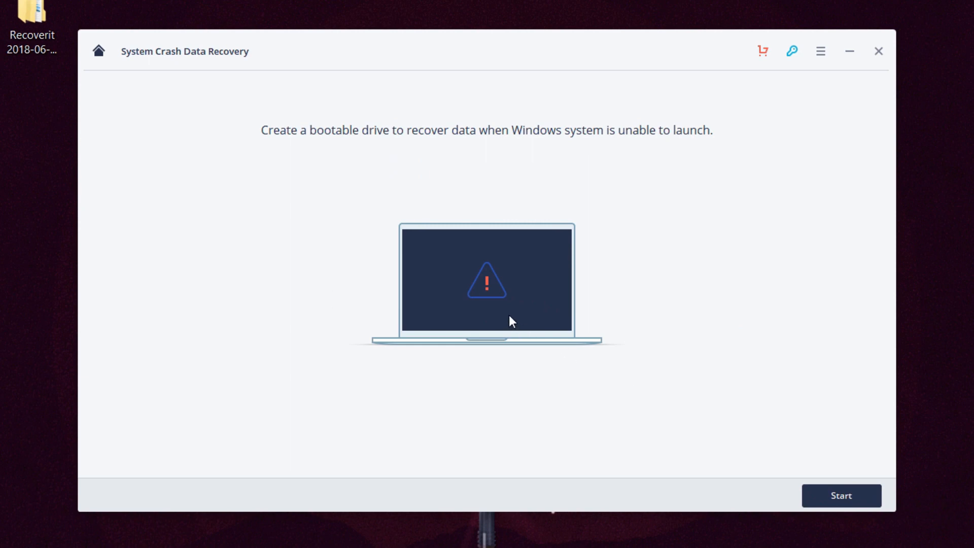
{"action": "mouse_move", "coordinate": [144, 84]}
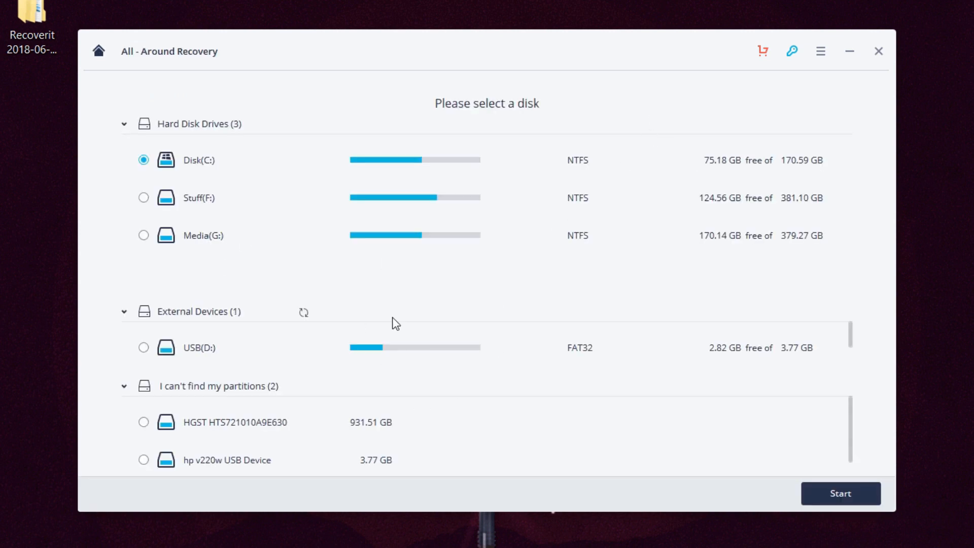
{"action": "mouse_move", "coordinate": [276, 386]}
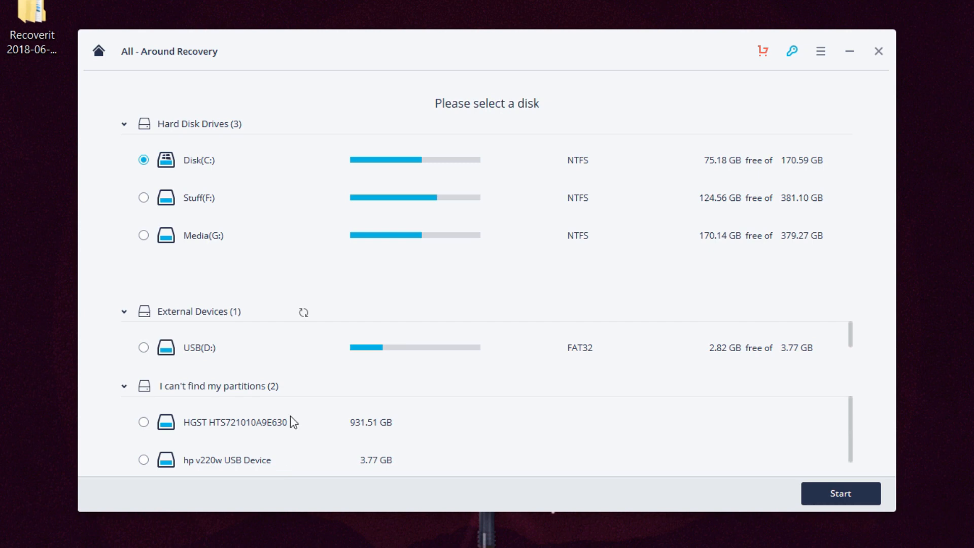
{"action": "mouse_move", "coordinate": [302, 367]}
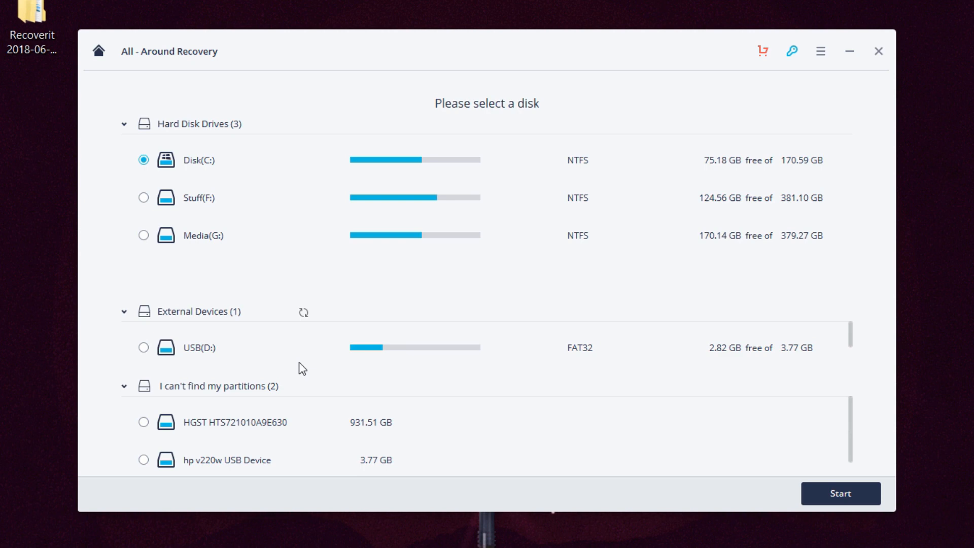
{"action": "mouse_move", "coordinate": [102, 49]}
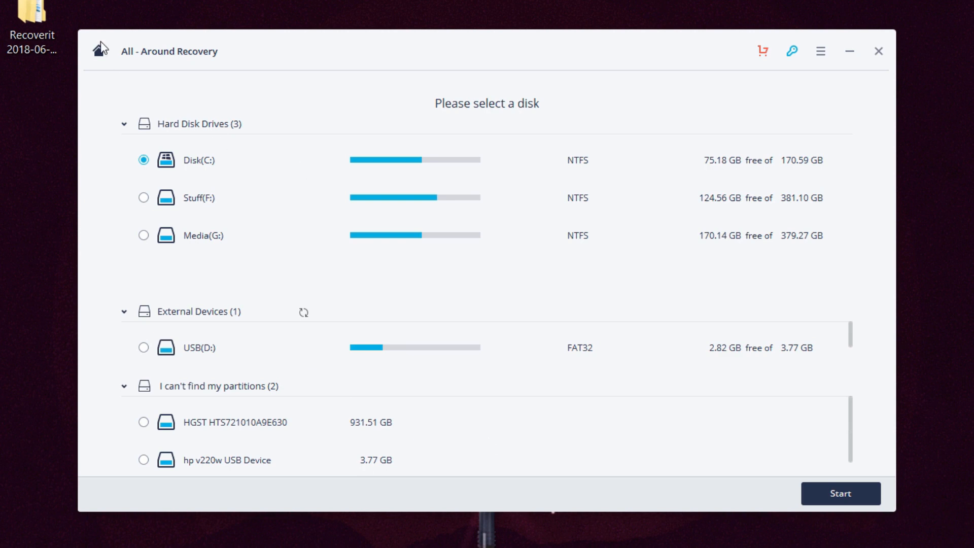
- Return from All-Around Recovery to the mode tiles and minimize Recoverit to reveal the desktop
{"action": "left_click", "coordinate": [98, 50]}
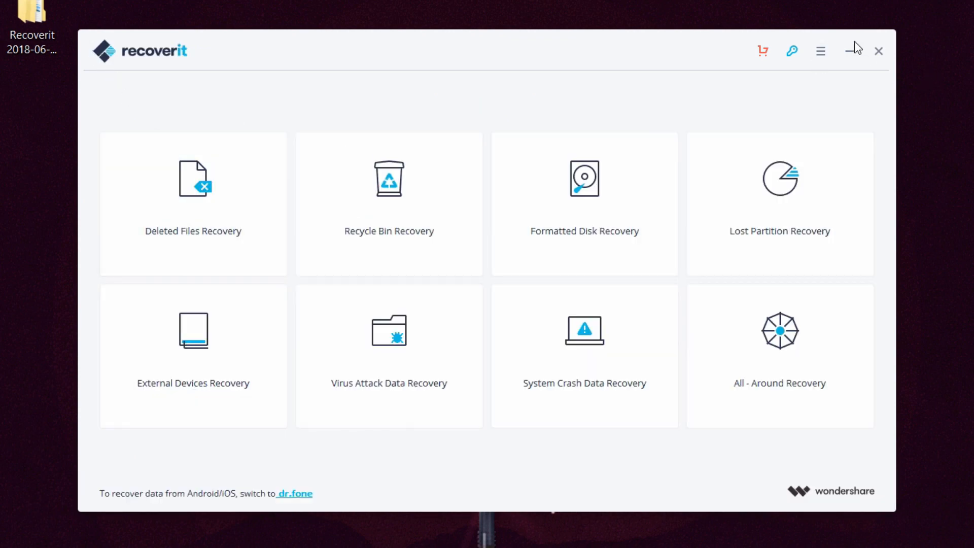
{"action": "left_click", "coordinate": [853, 50]}
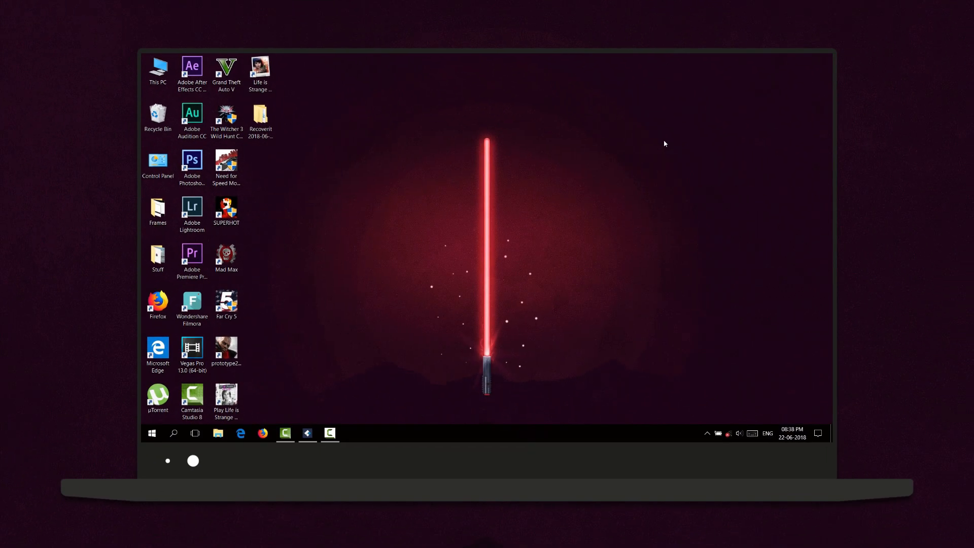